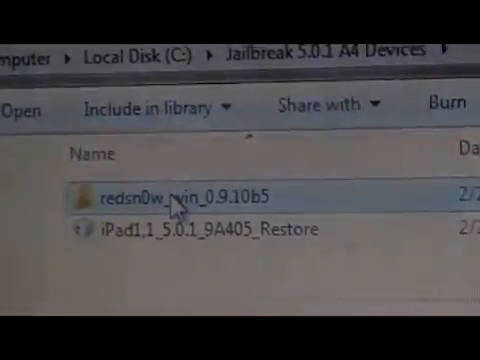
mouse_move(180, 196)
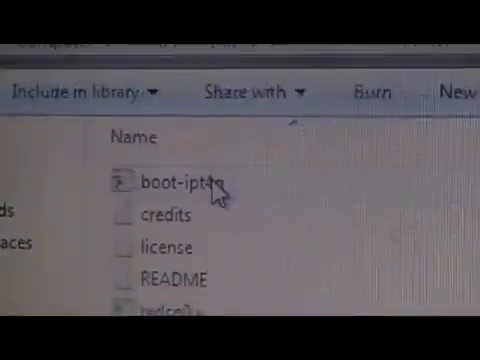
Step: Scroll the Jailbreak 5.0.1 A4 Devices folder to reach the redsn0w_win_0.9.10b5 folder
scroll("down", 3)
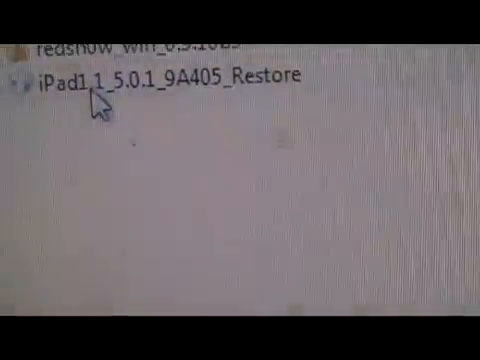
Step: Load iPad1,1_5.0.1_9A405_Restore.ipsw so redsn0w identifies build 9A405
double_click(170, 76)
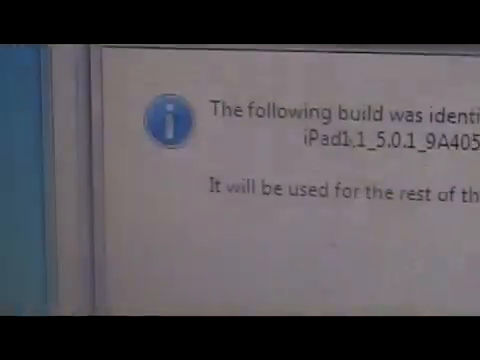